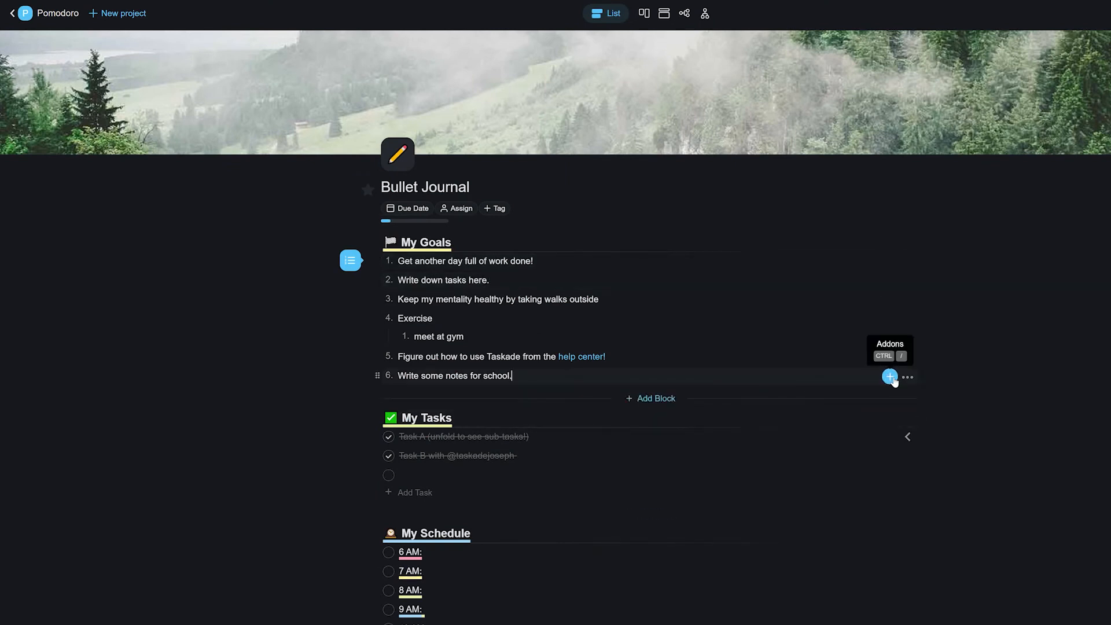
Attach a Timer add-on of 25 minutes to the 'Write some notes for school.' goal
{"action": "left_click", "coordinate": [888, 377]}
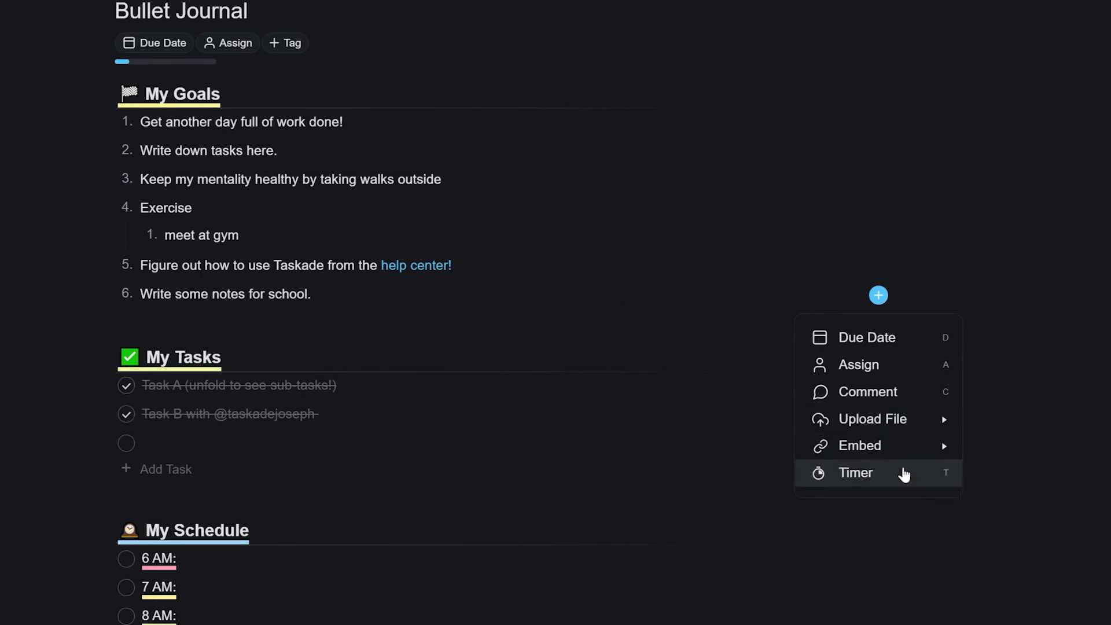
{"action": "left_click", "coordinate": [857, 472]}
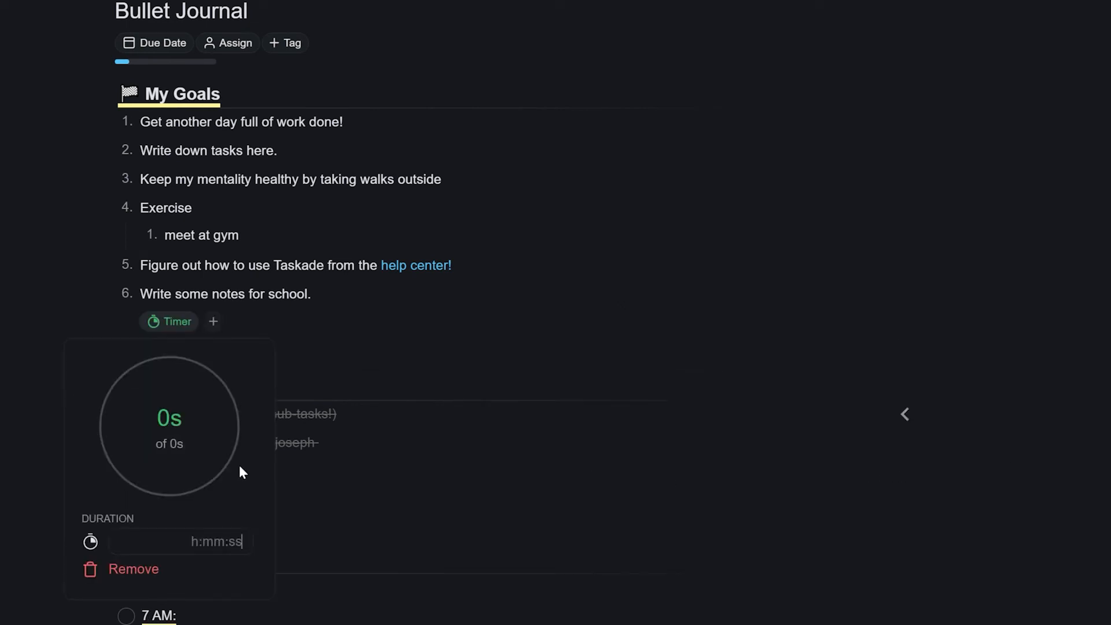
{"action": "type", "text": "25:"}
{"action": "type", "text": "take a 5 m"}
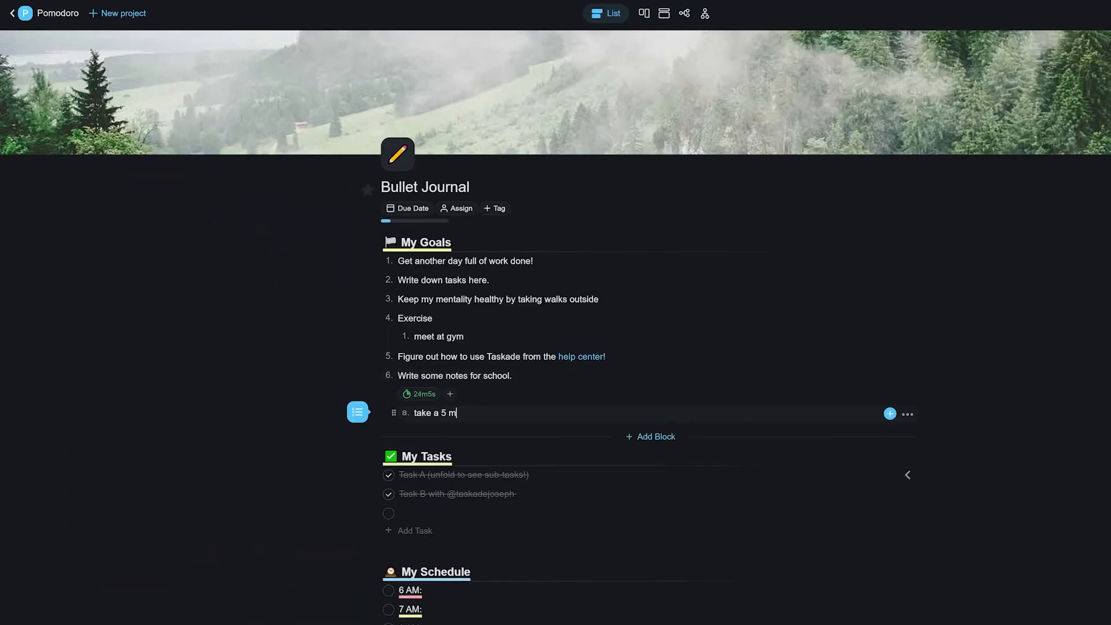
Finish the sub-item 'take a 5 minute break' and give it its own 5-minute timer
{"action": "type", "text": "inute break"}
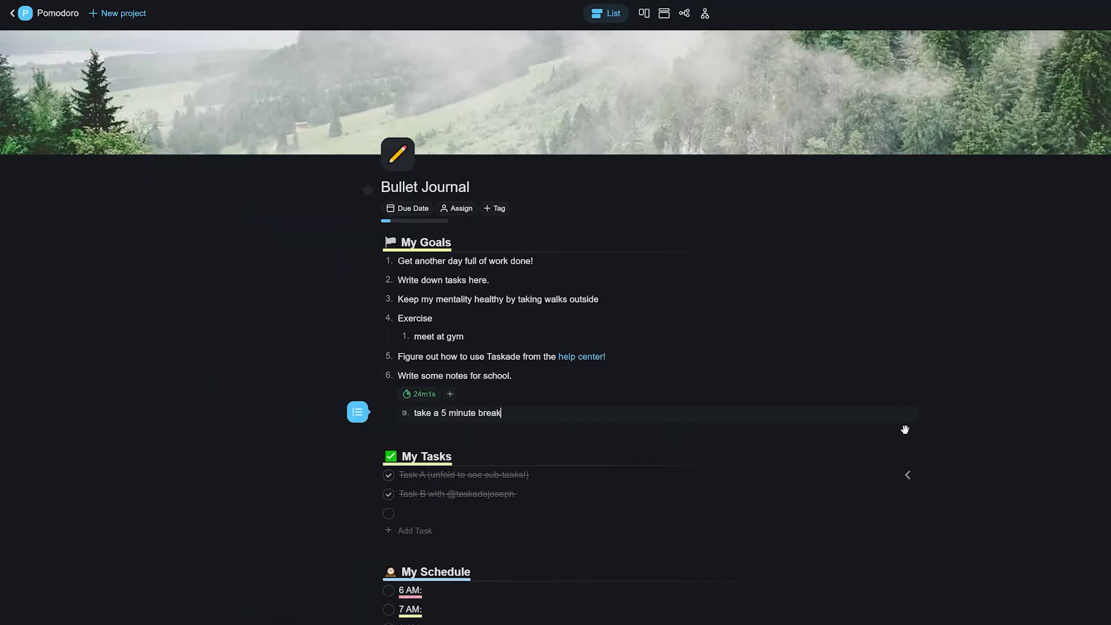
{"action": "left_click", "coordinate": [462, 430]}
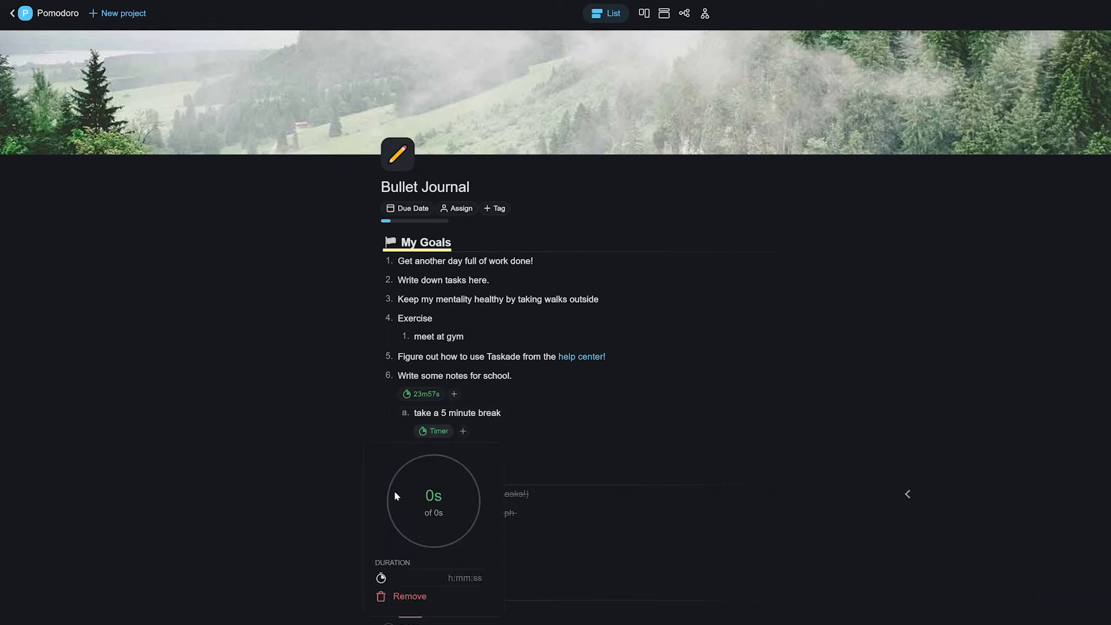
{"action": "type", "text": "05"}
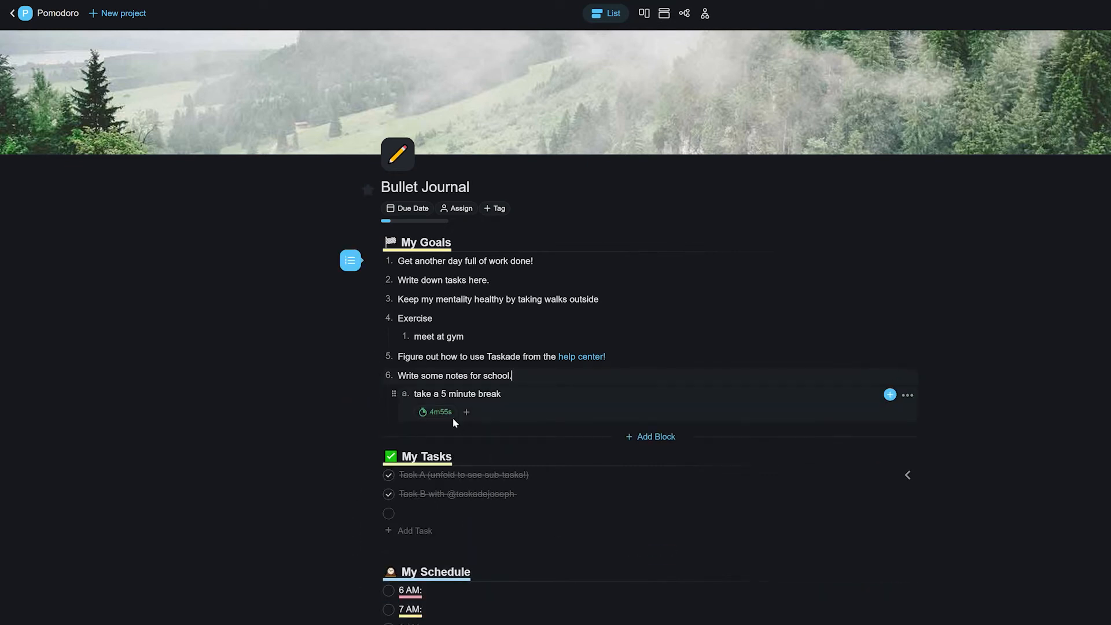
Confirm the entry and set another 25-minute timer on the school notes goal
{"action": "key", "text": "Enter"}
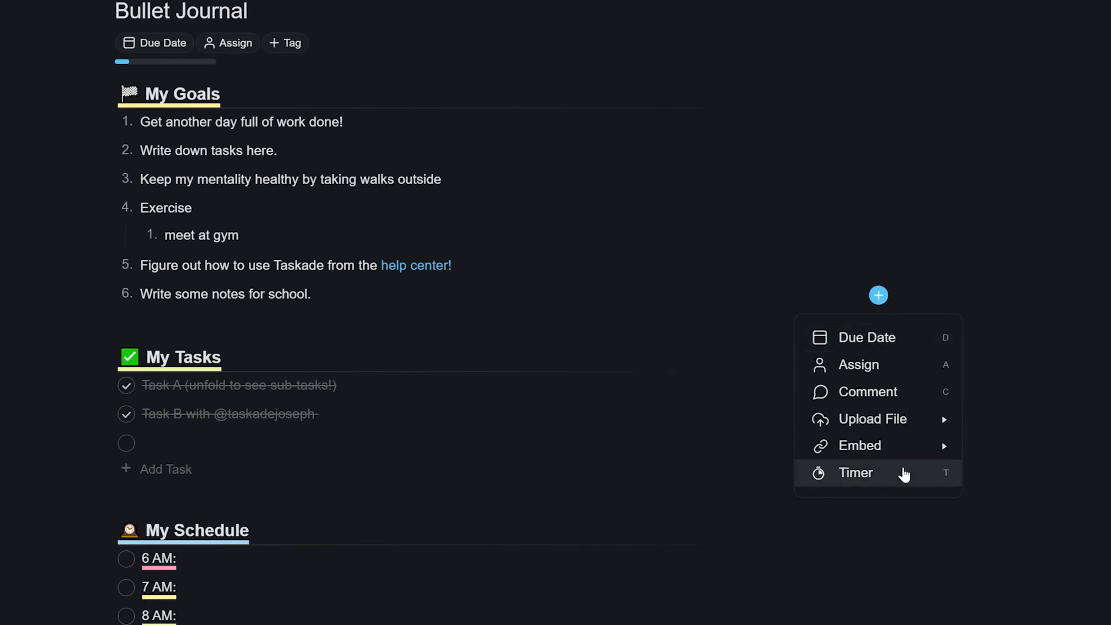
{"action": "left_click", "coordinate": [856, 472]}
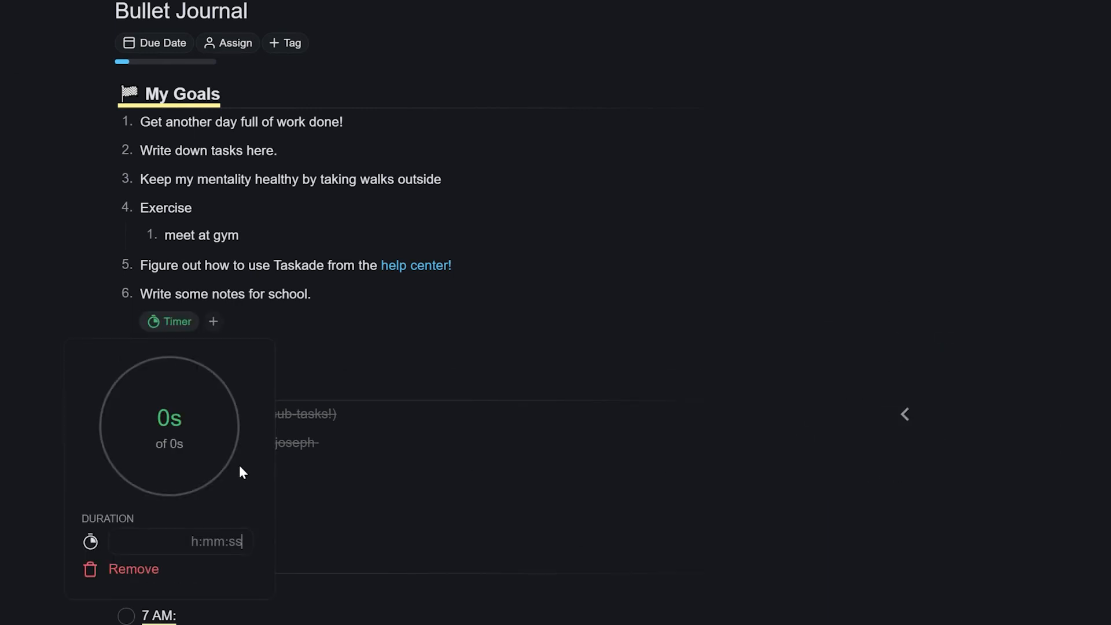
{"action": "type", "text": "25"}
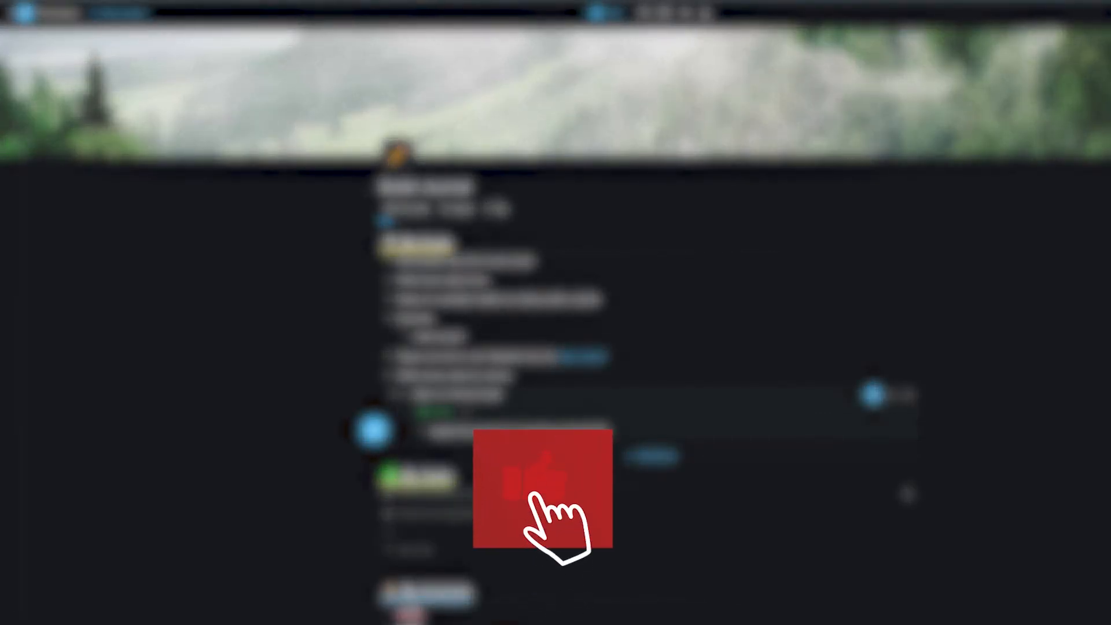
{"action": "left_click", "coordinate": [544, 503]}
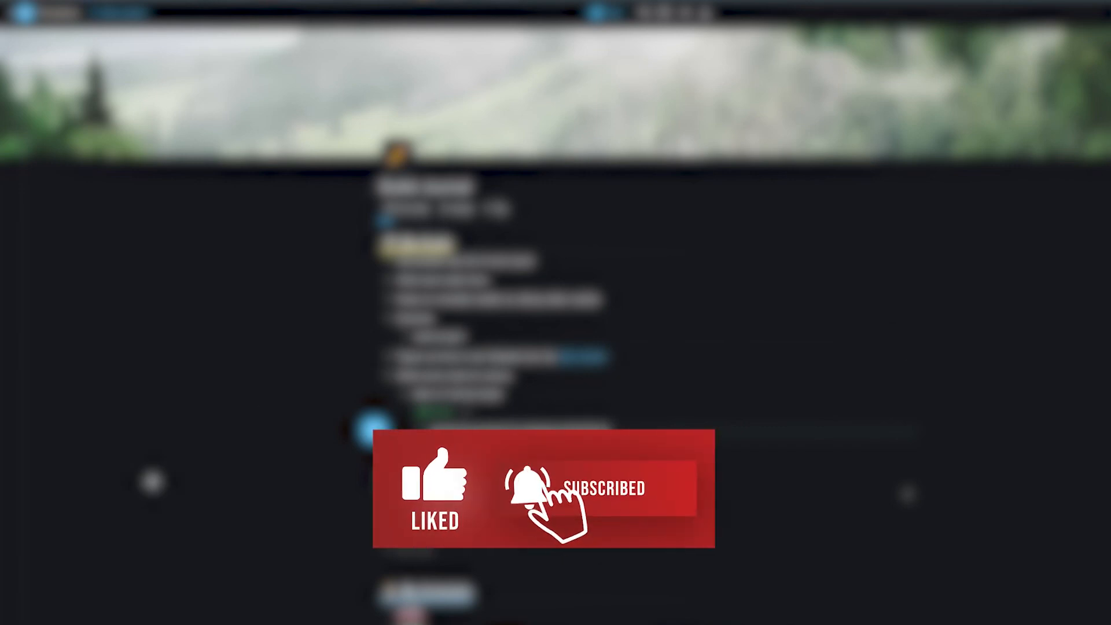